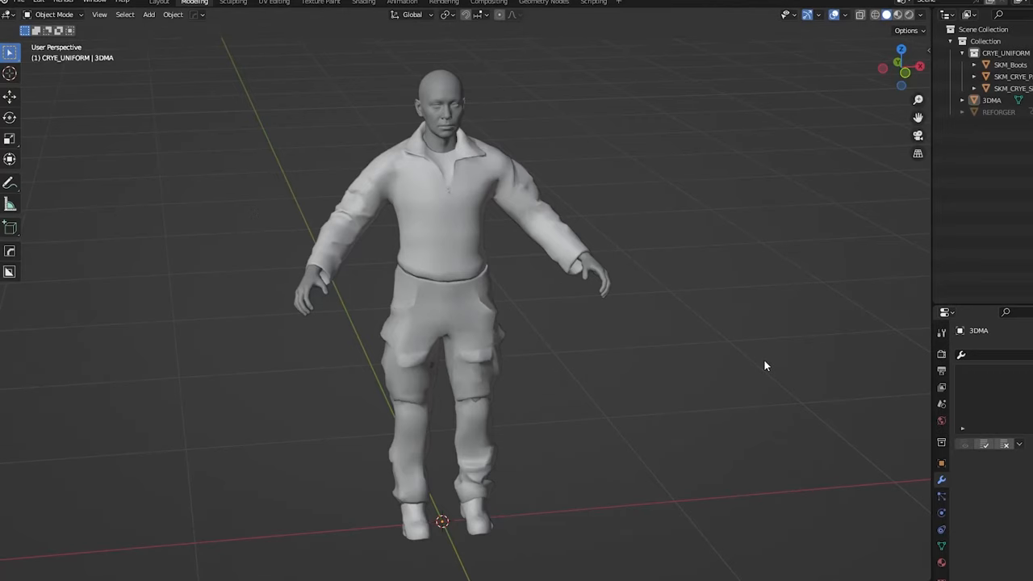
mouse_move(689, 363)
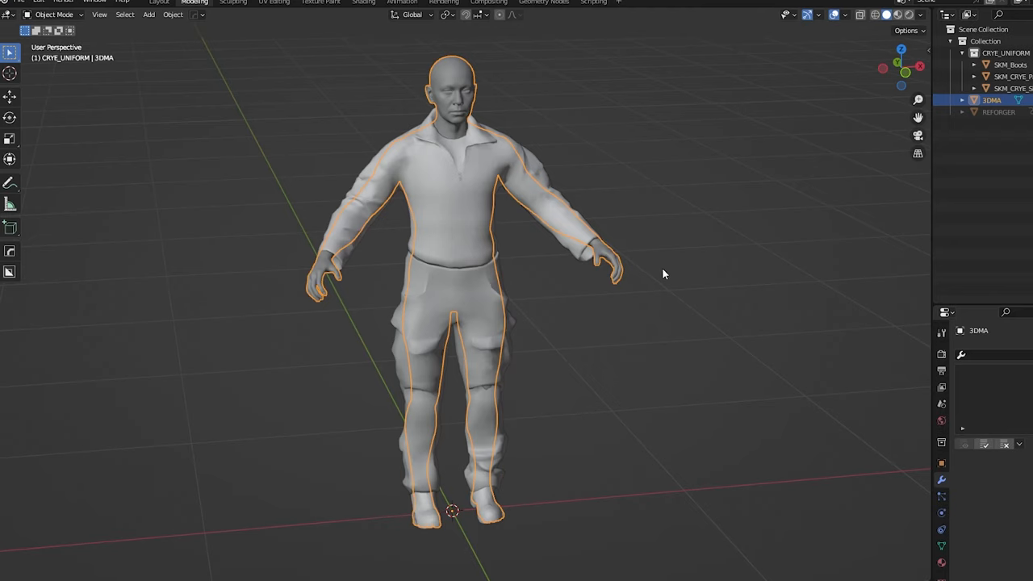
mouse_move(668, 231)
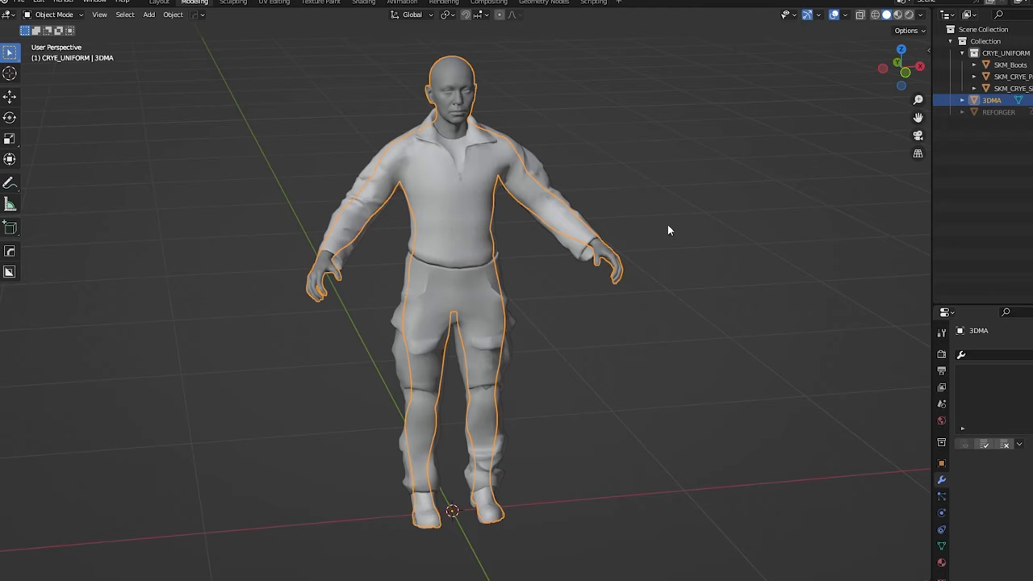
mouse_move(672, 225)
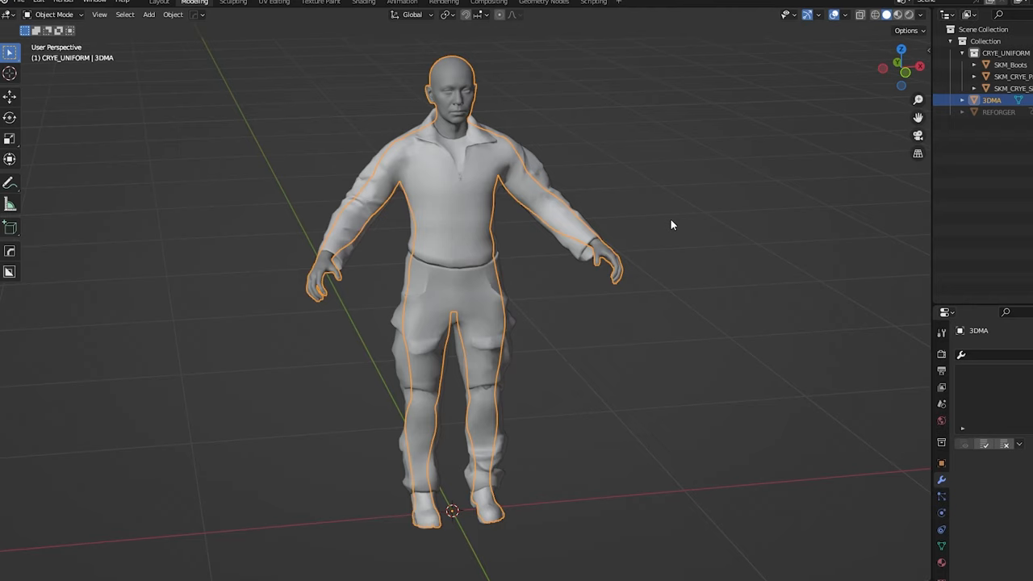
mouse_move(622, 209)
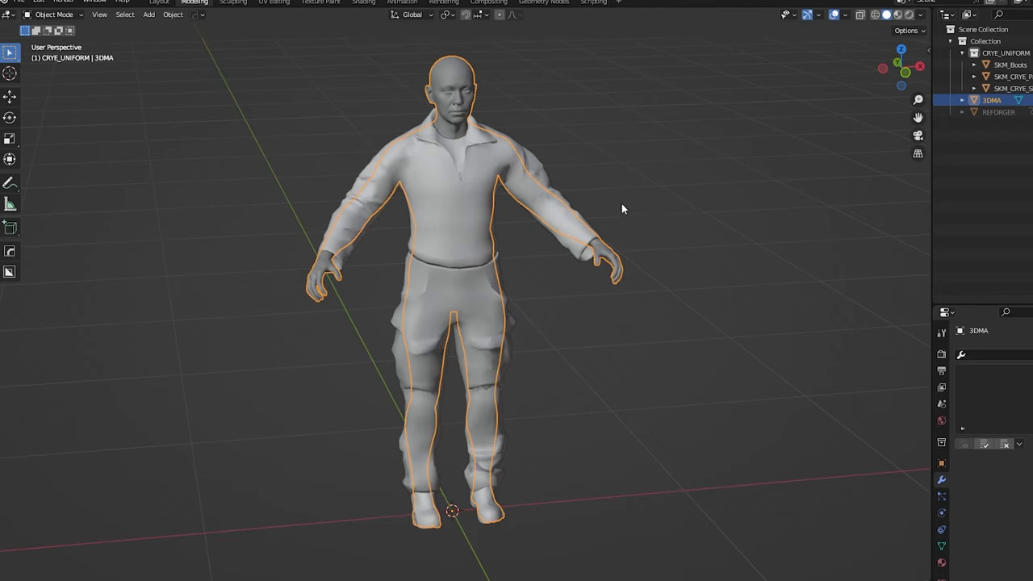
mouse_move(646, 200)
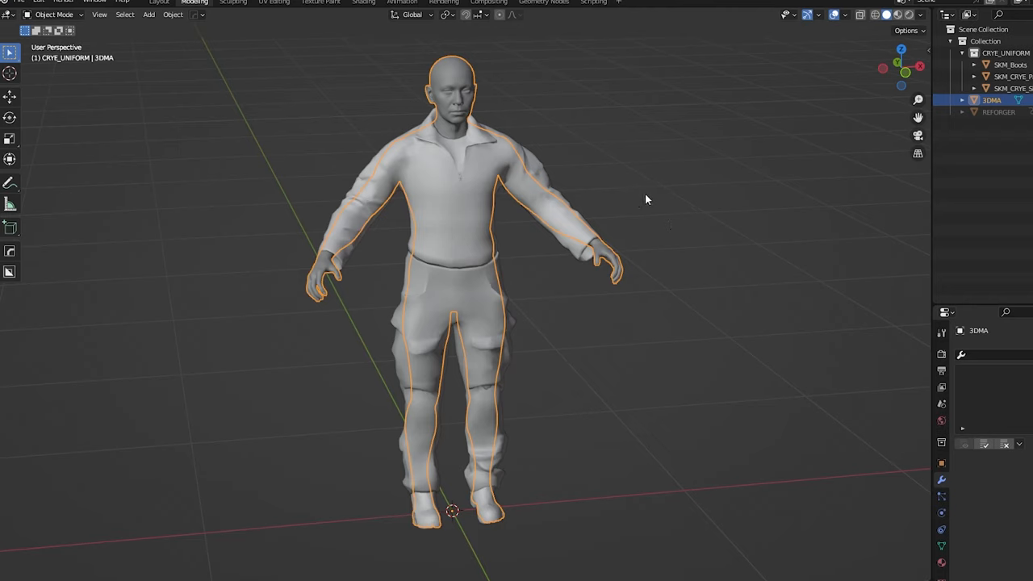
mouse_move(703, 212)
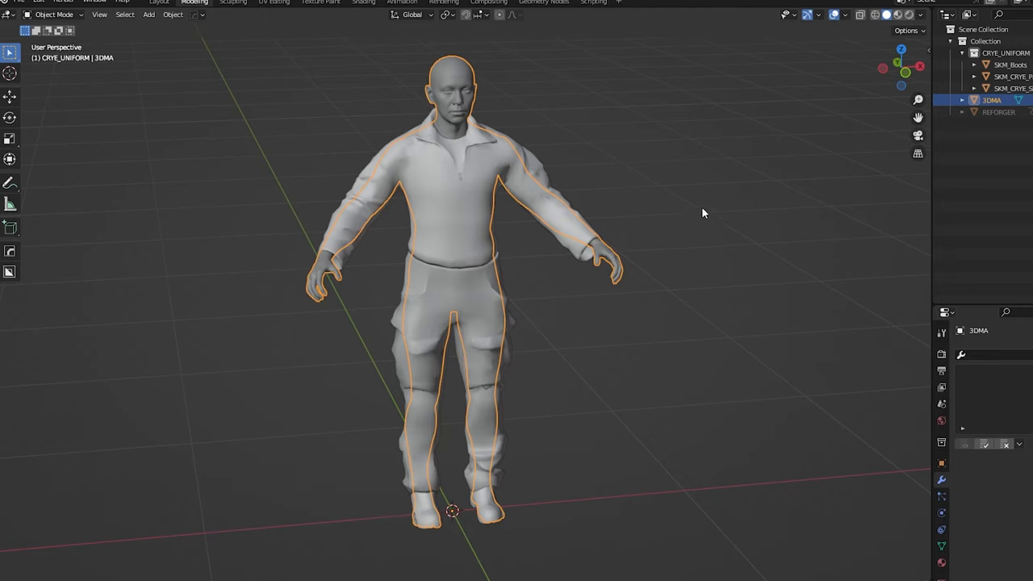
mouse_move(701, 222)
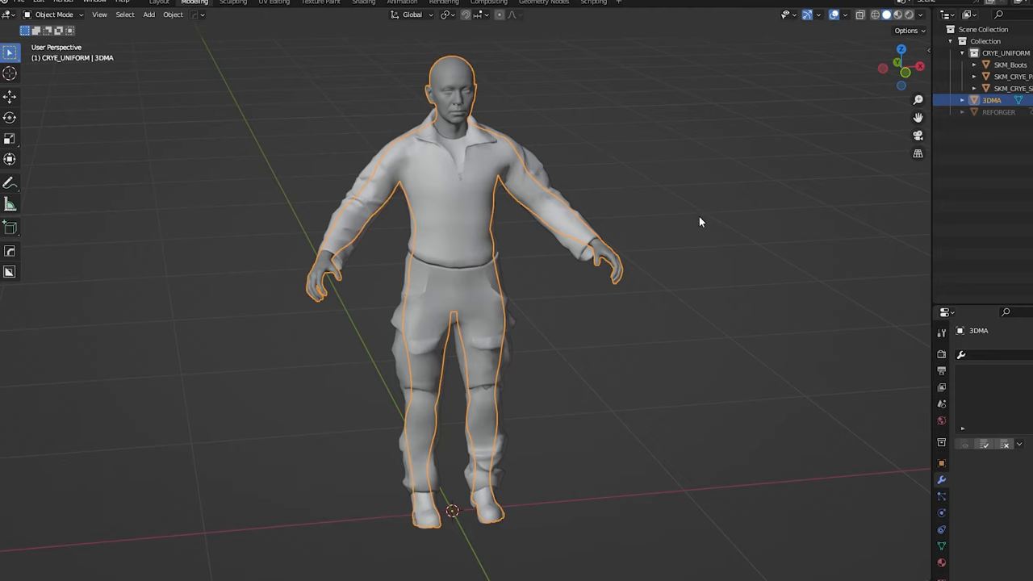
mouse_move(843, 138)
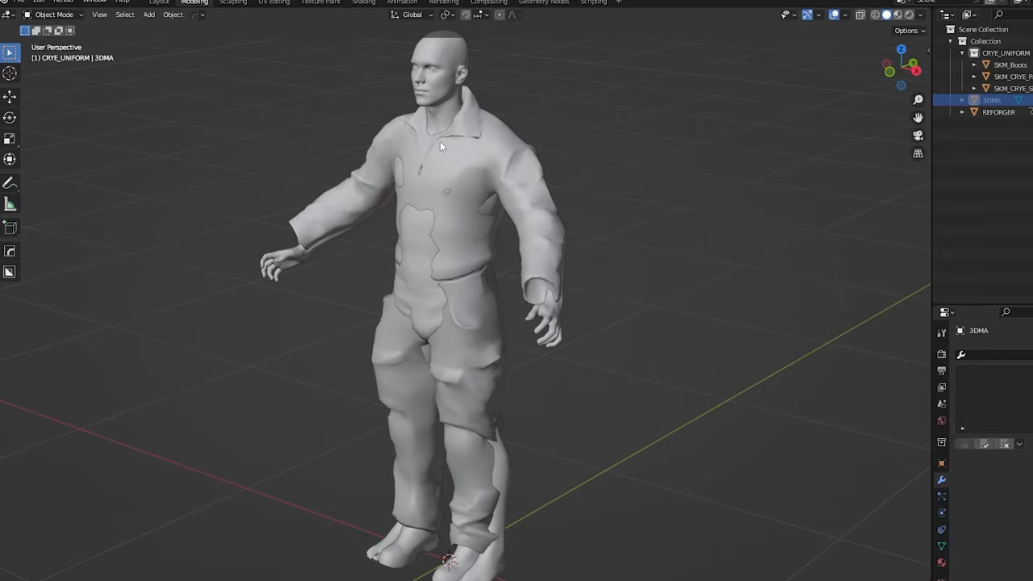
Select SKM_CRYE_Shirt_LS and orbit to view the camouflage uniform from behind
click(1010, 88)
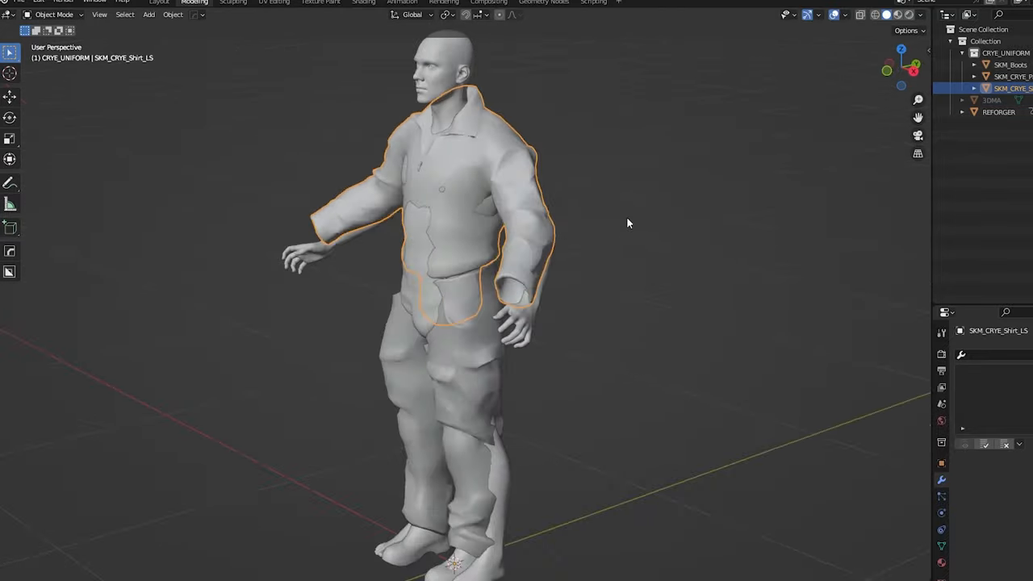
drag(630, 224, 533, 255)
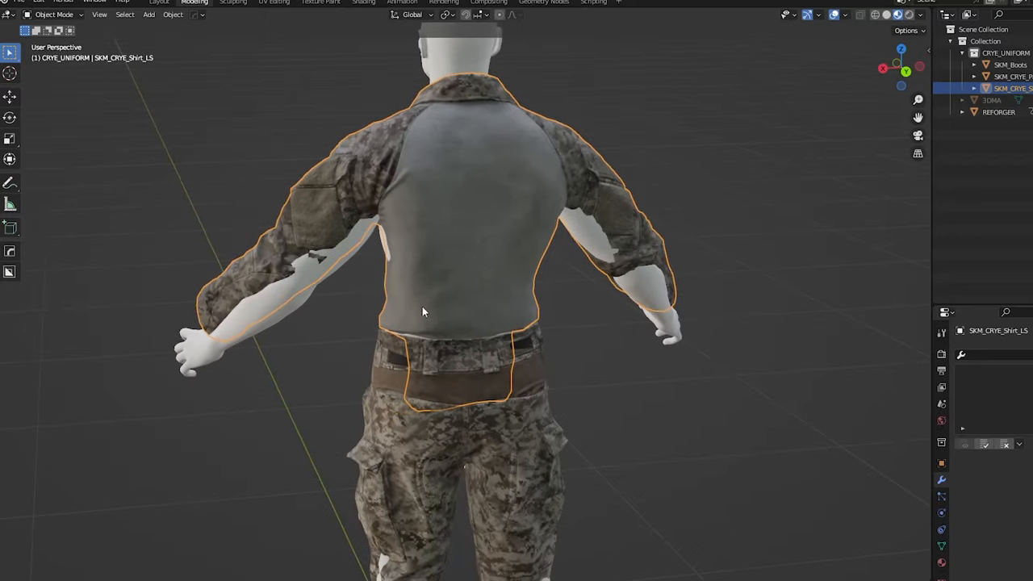
In Edit Mode, move the shirt's lower-sleeve vertices onto the arm using proportional editing
key(Tab)
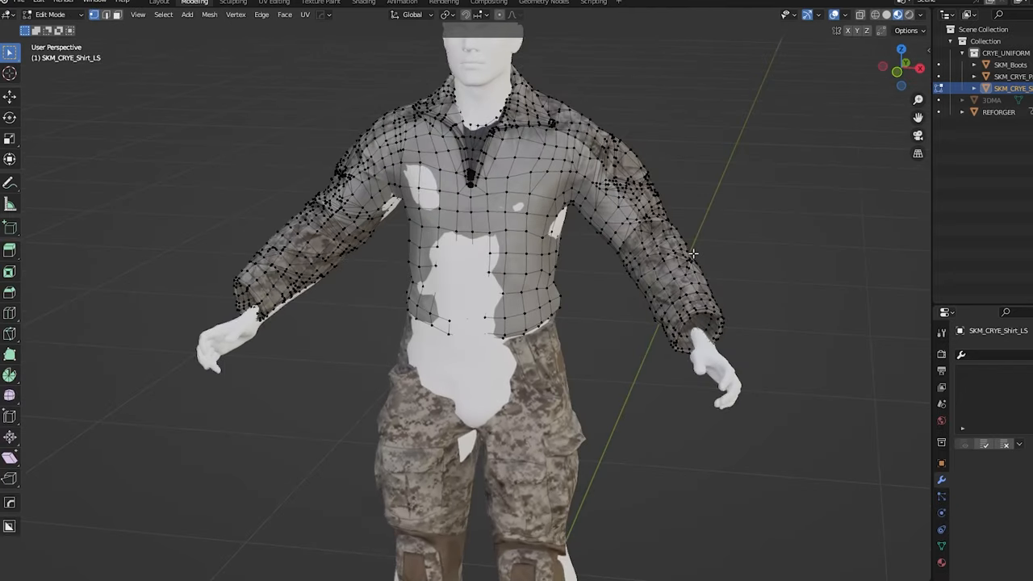
drag(632, 211, 818, 424)
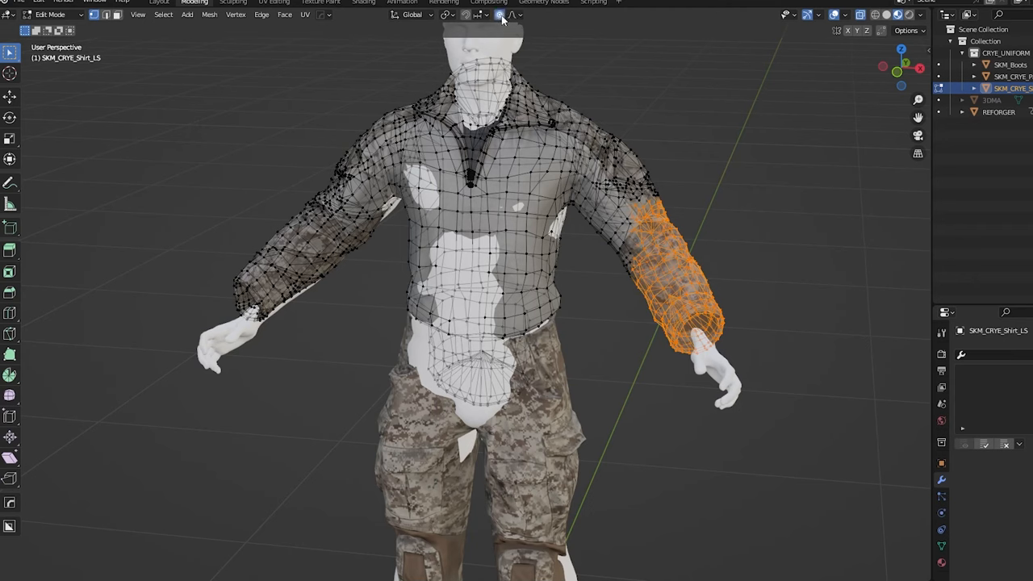
mouse_move(498, 14)
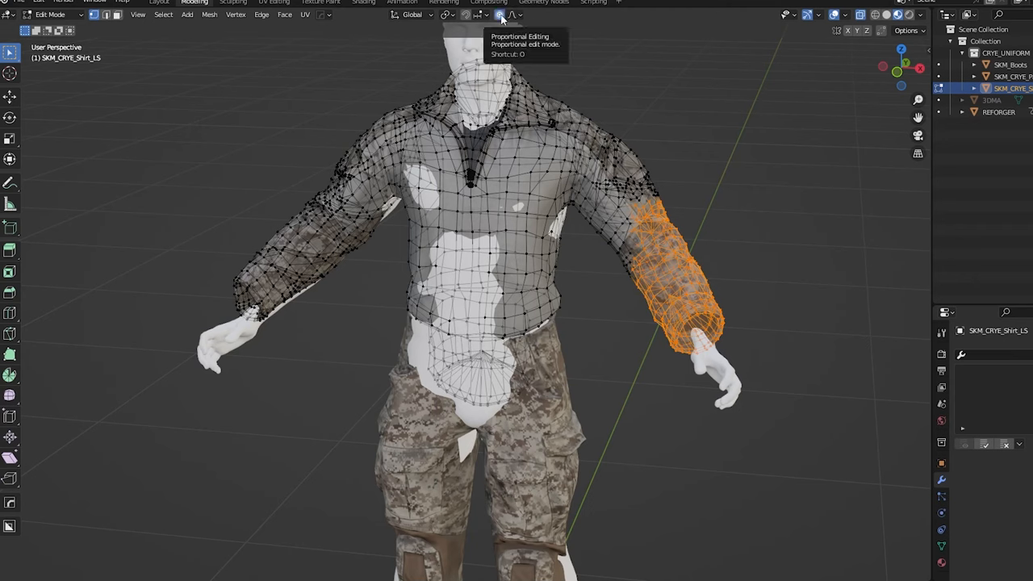
mouse_move(721, 264)
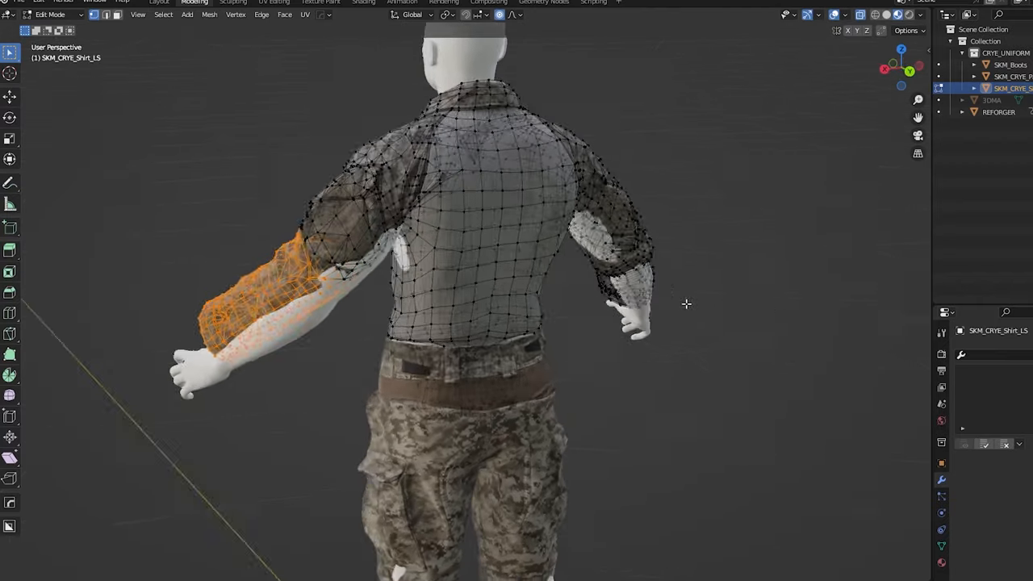
drag(686, 304, 639, 342)
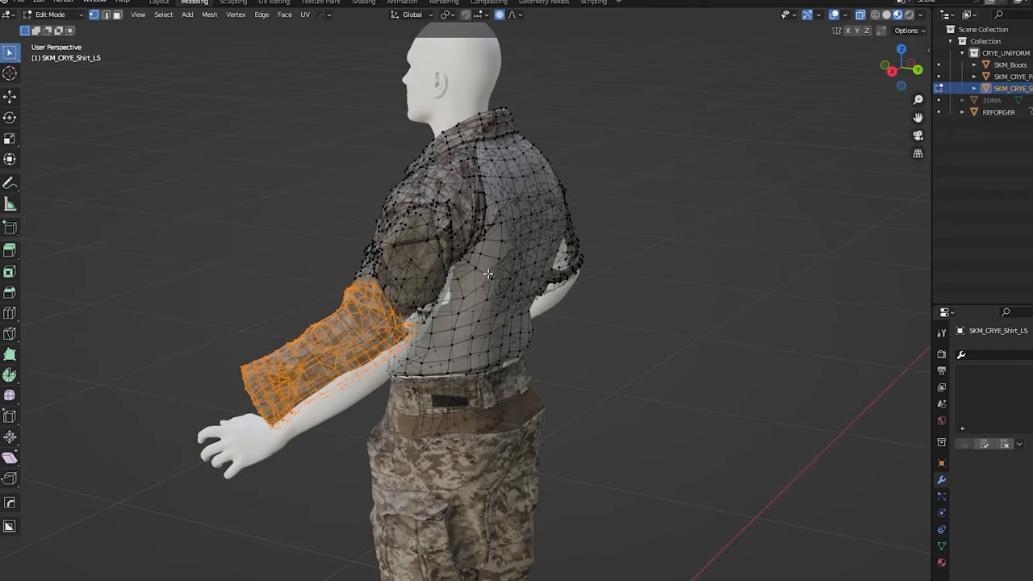
key(Tab)
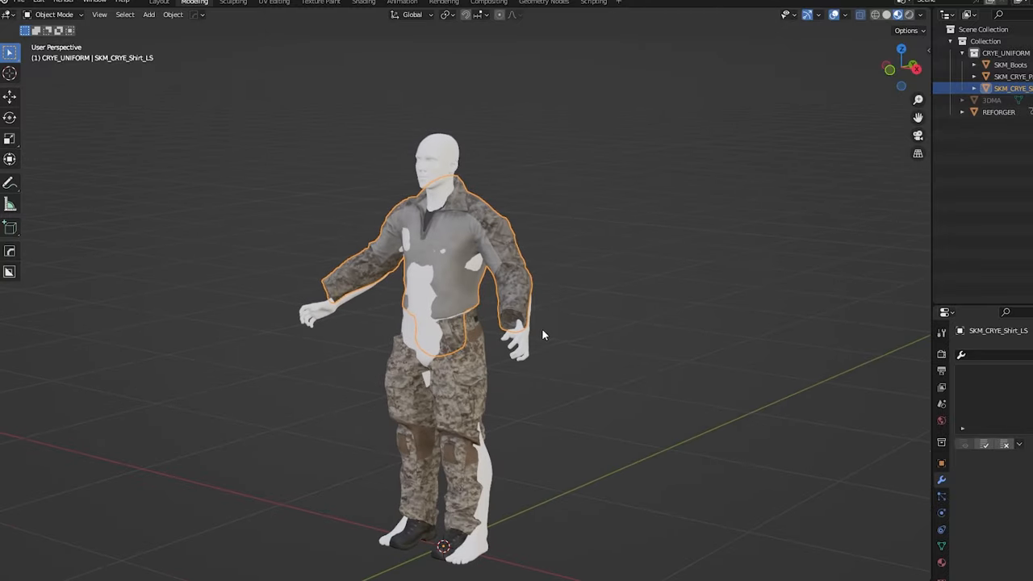
Switch the shirt into Sculpt Mode and pick the Grab brush
click(52, 15)
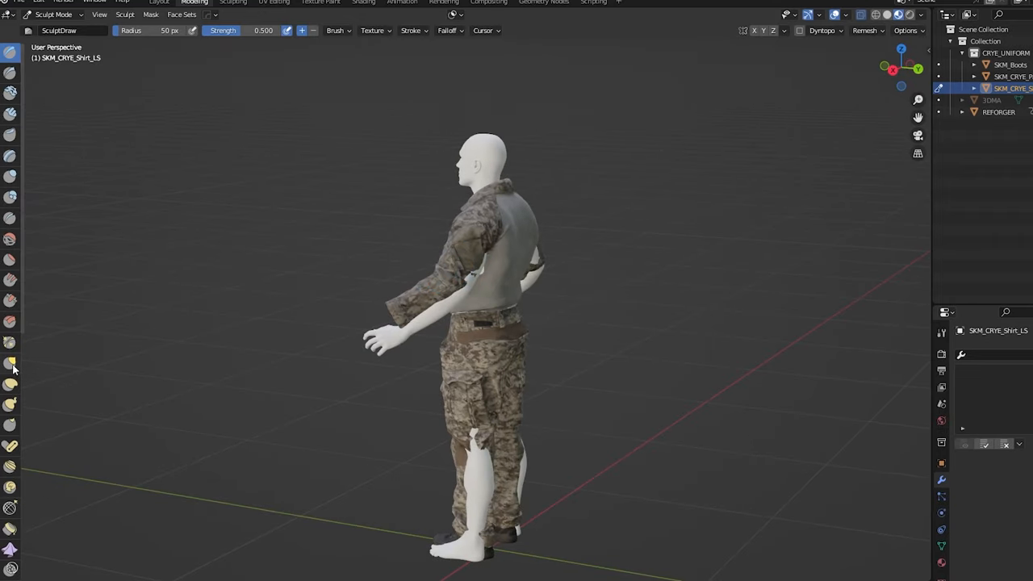
click(10, 363)
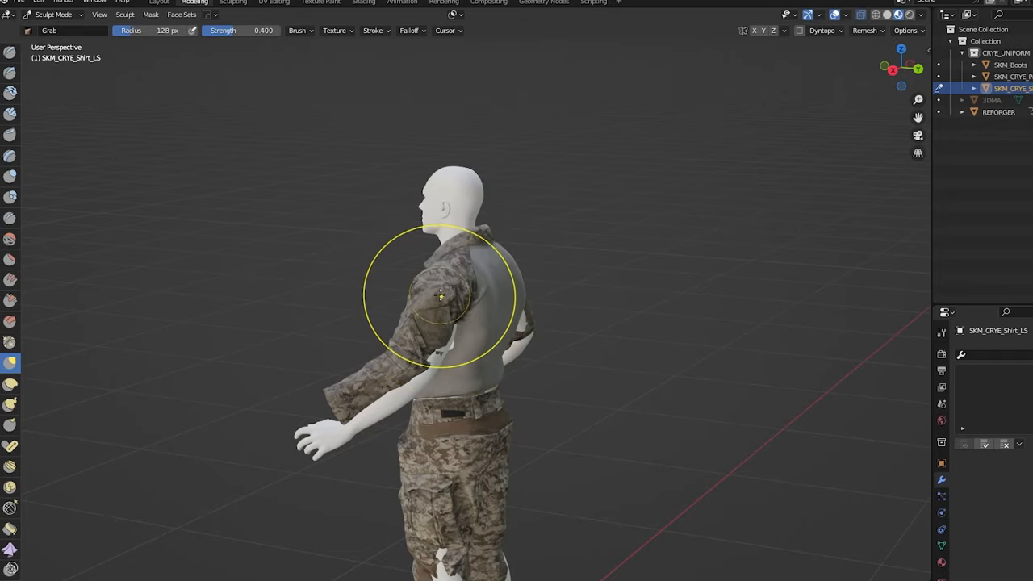
mouse_move(724, 348)
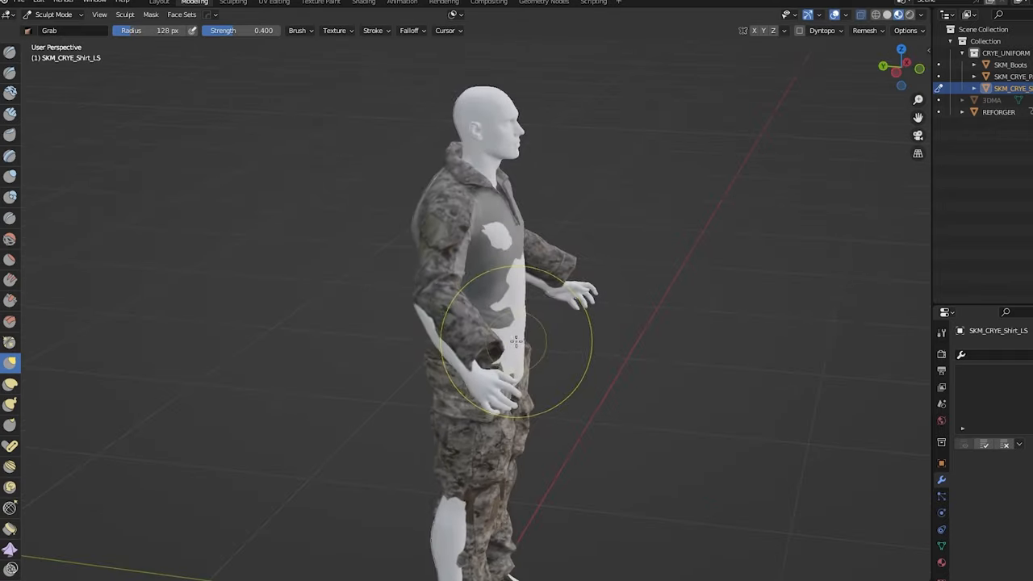
mouse_move(11, 445)
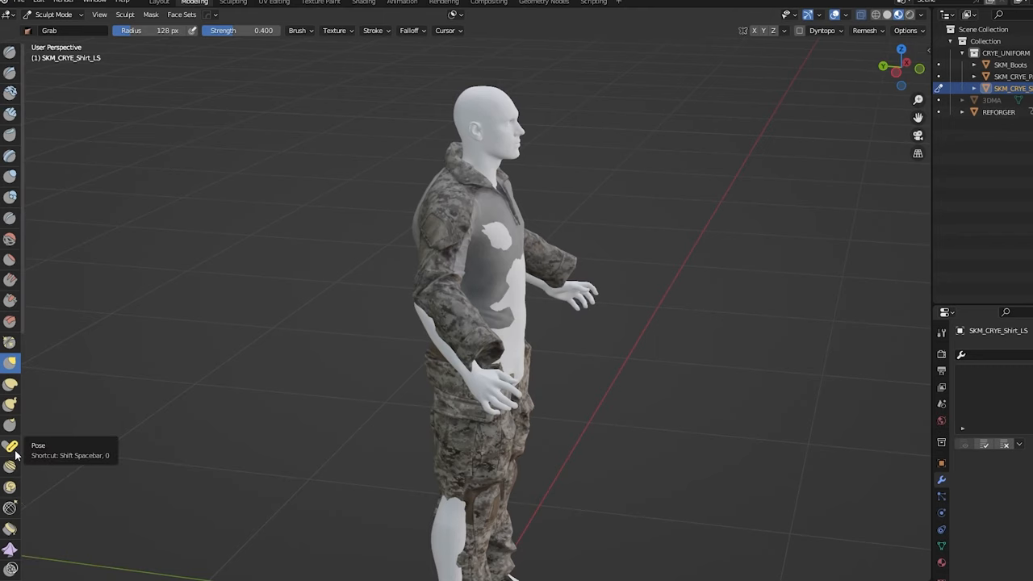
Bend the shirt sleeve to line up with the forearm using the Pose brush
click(11, 446)
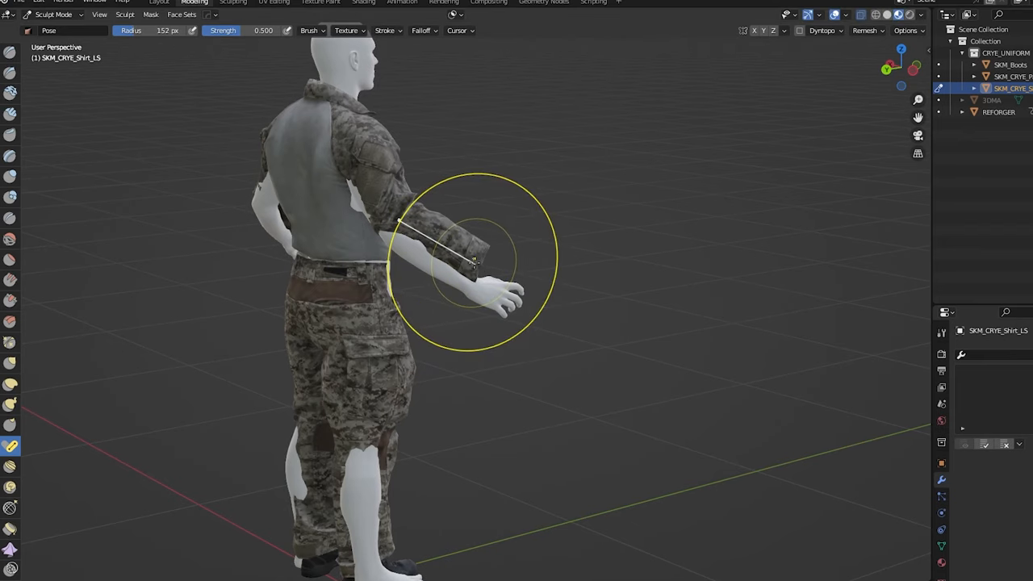
drag(472, 242, 477, 270)
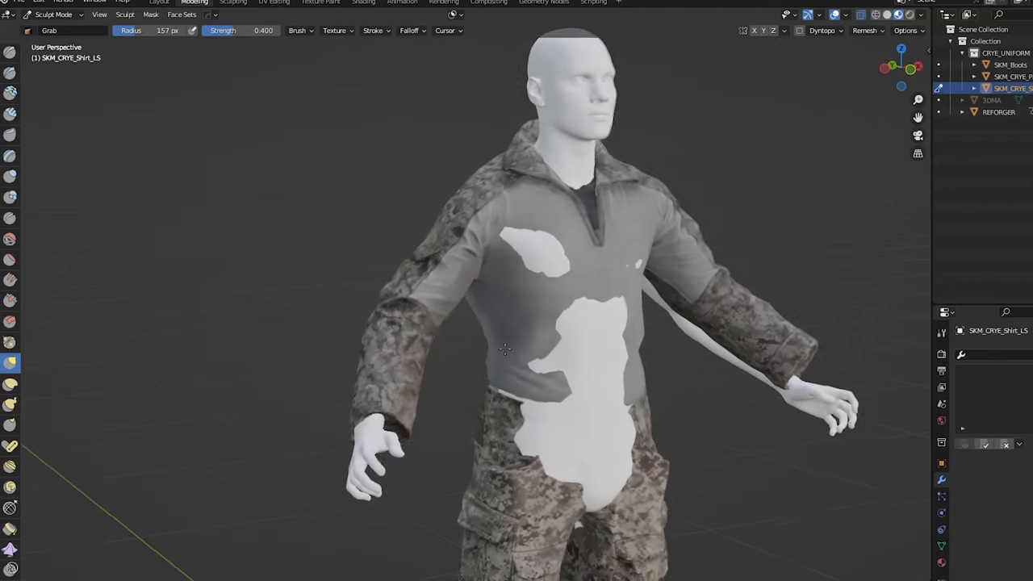
Grab-pull the shirt cloth toward the body and its back against the shoulders
drag(504, 347, 343, 386)
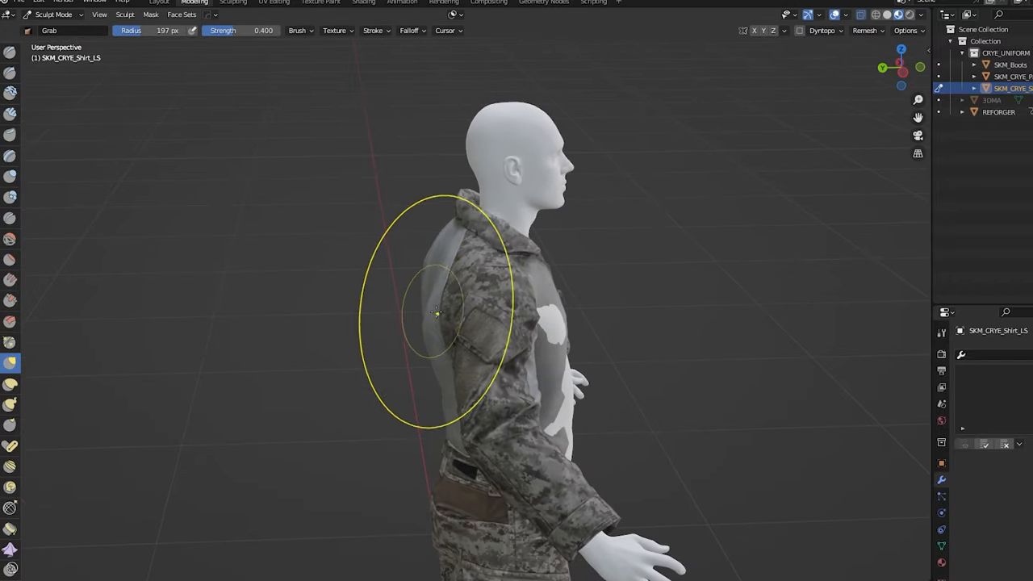
drag(436, 313, 478, 319)
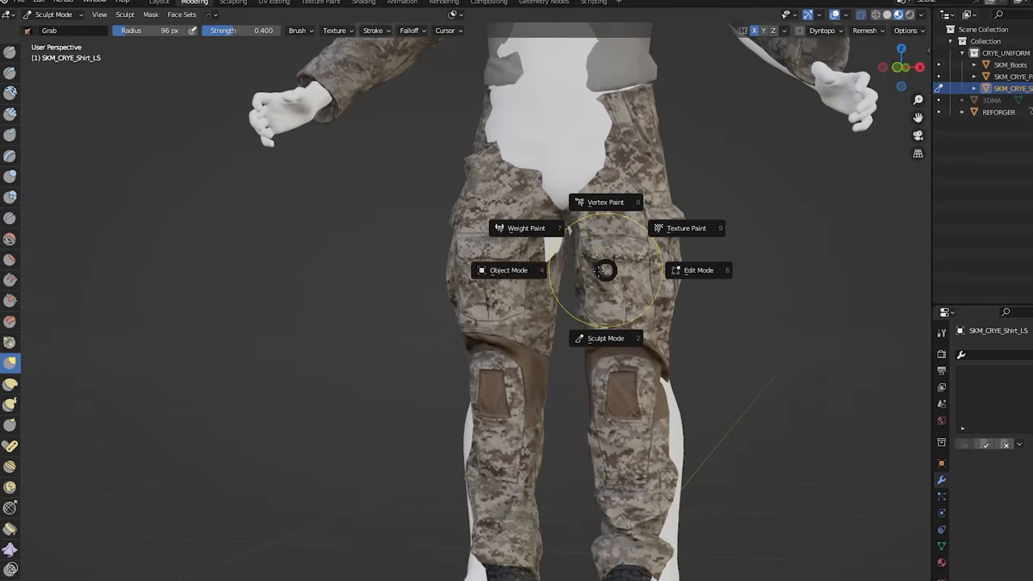
Return to Object Mode, view the character from the front, and start sculpting the pants
click(508, 270)
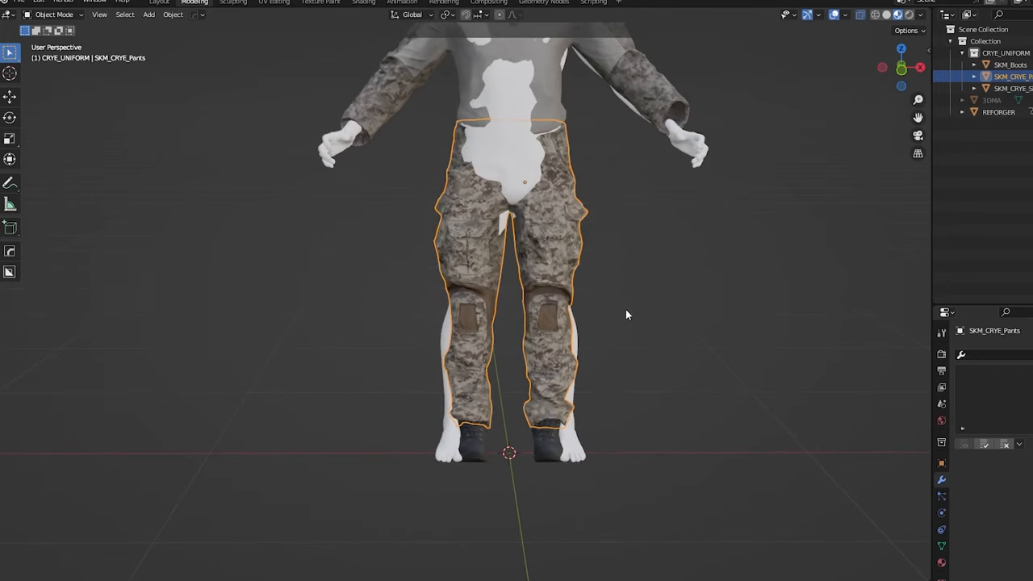
key(KP_1)
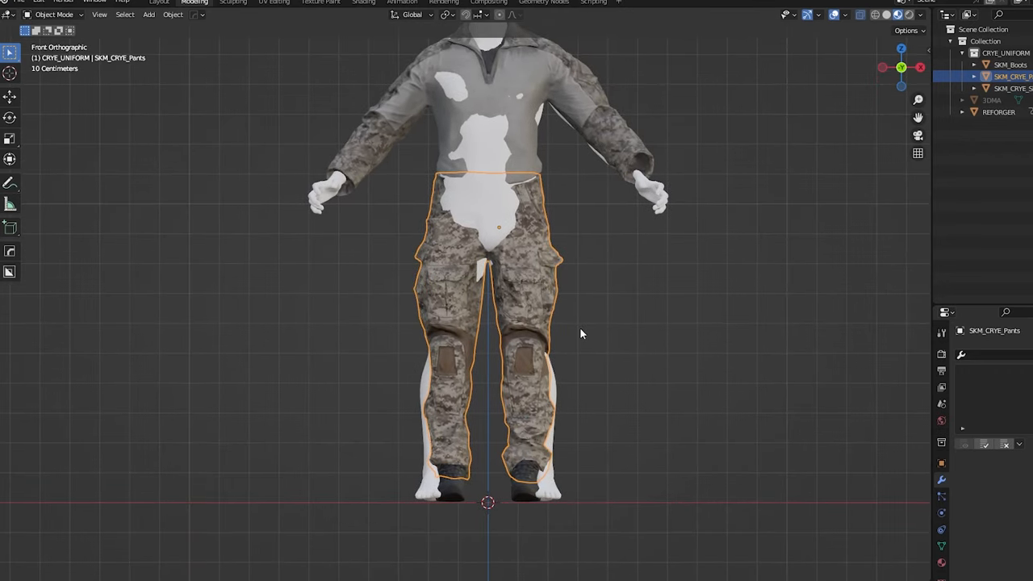
mouse_move(547, 408)
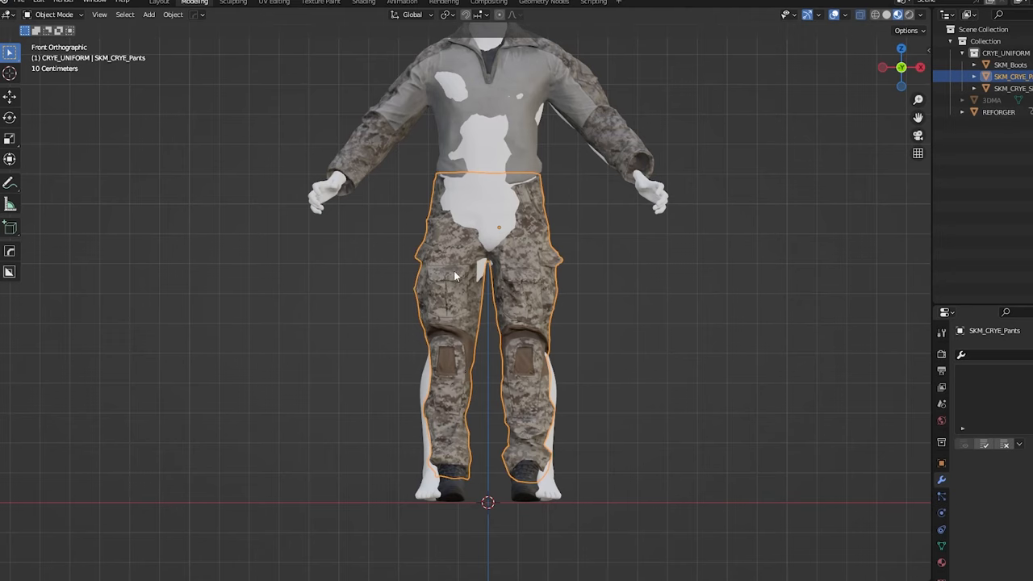
mouse_move(535, 367)
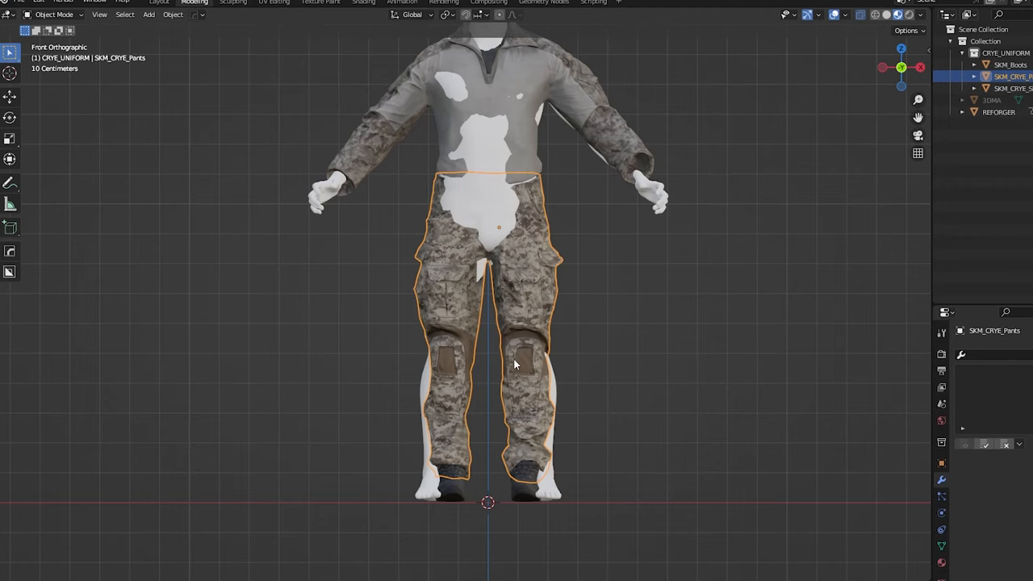
click(54, 14)
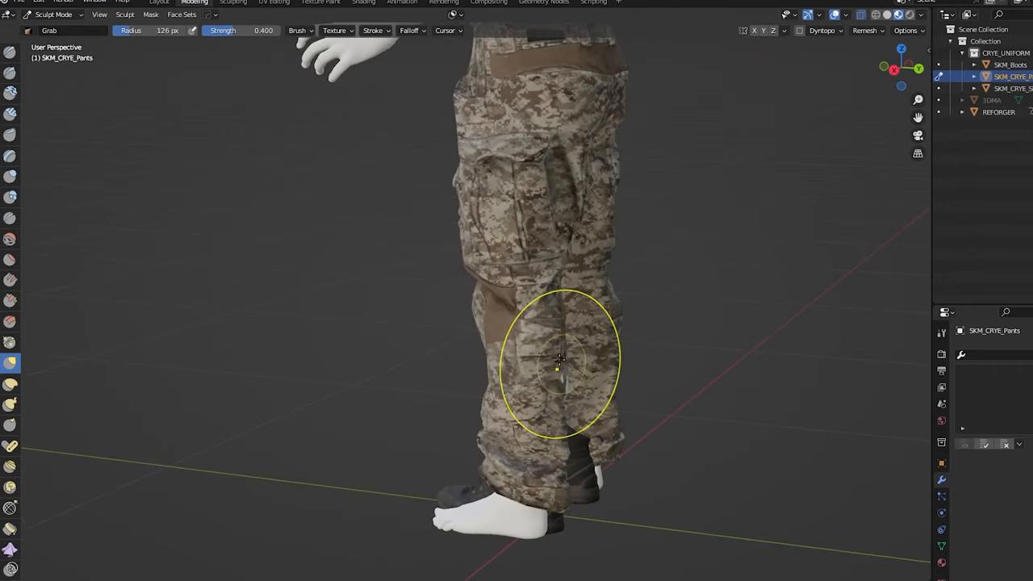
Grab-pull the lower trouser leg around the shin, then pull the garment toward the body
drag(565, 363, 480, 404)
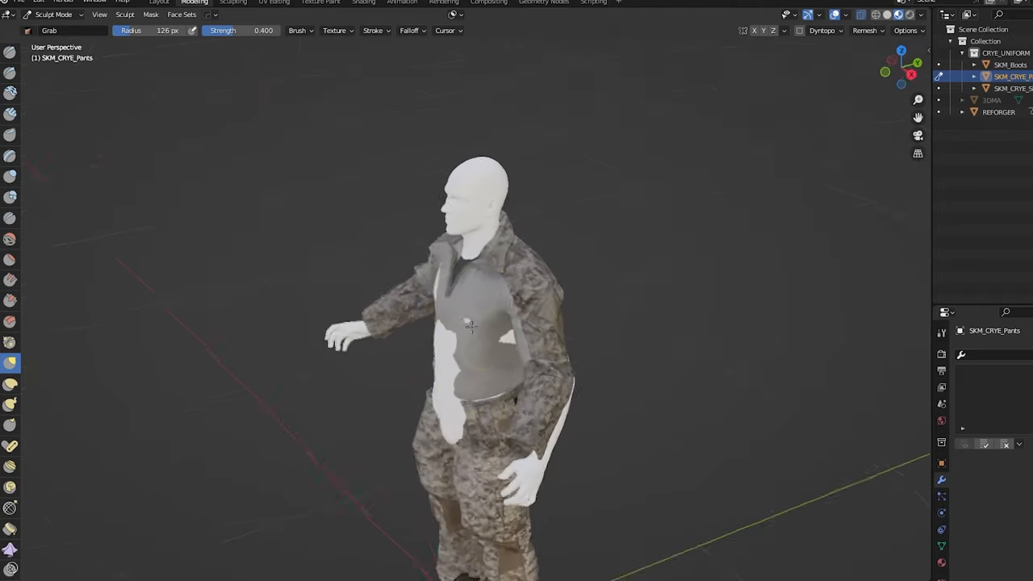
drag(472, 327, 456, 327)
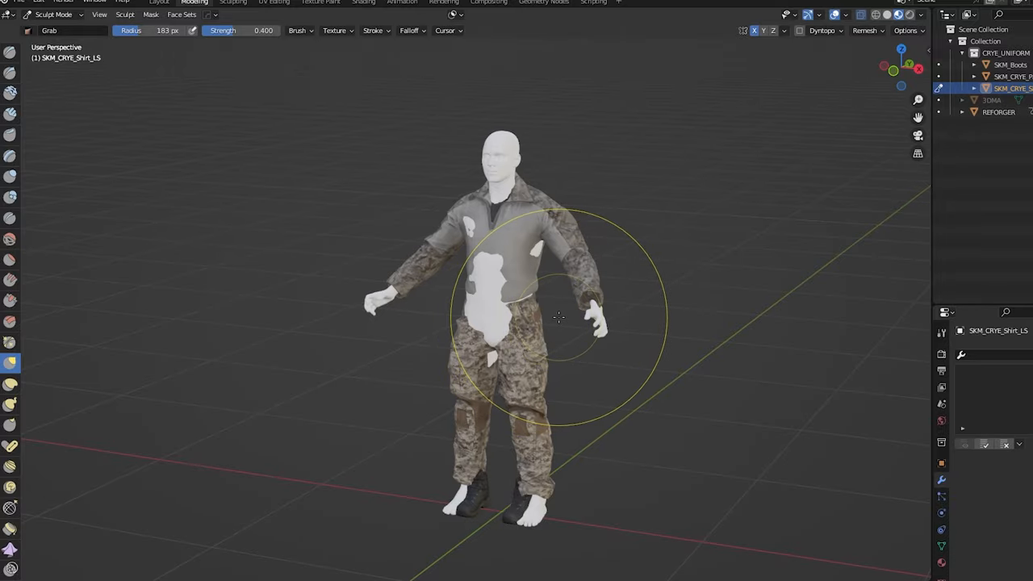
mouse_move(617, 330)
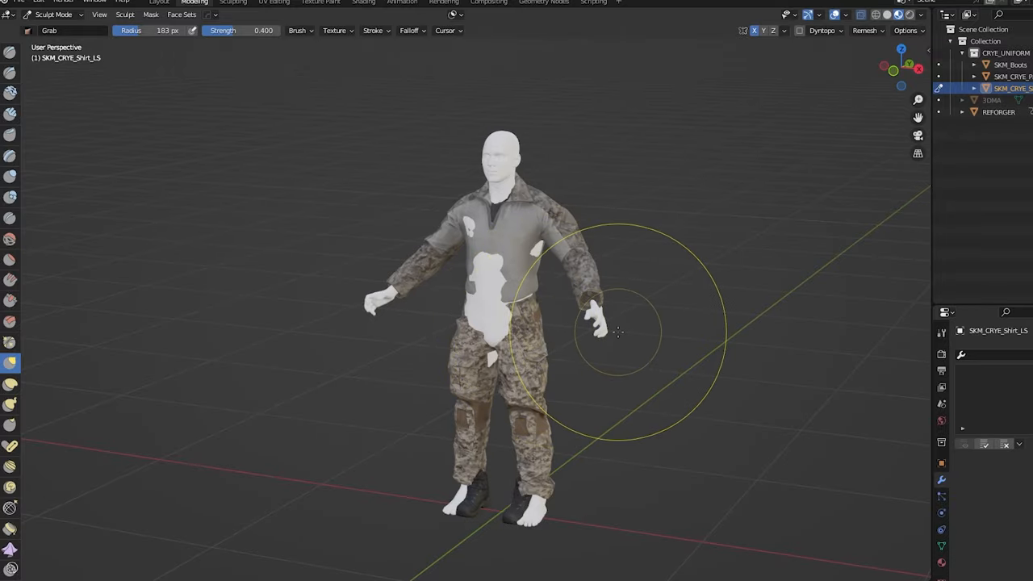